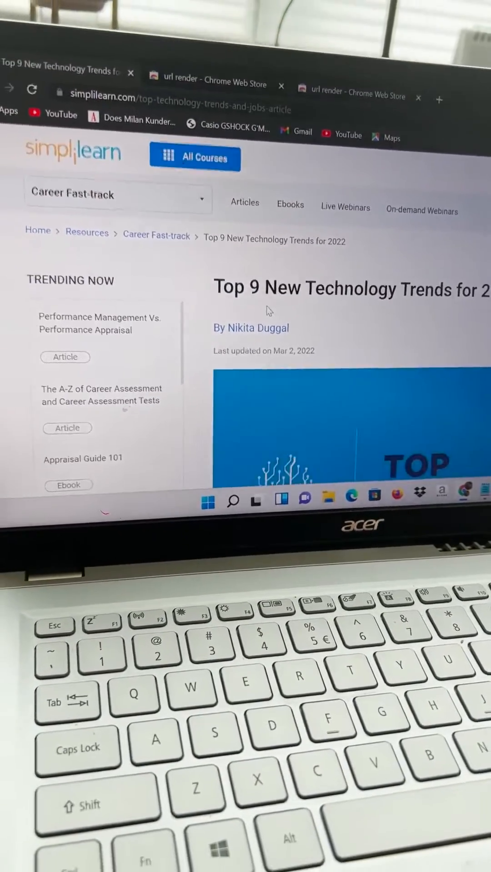
# - Scroll down the Google results page for 'latest technology'
pyautogui.scroll(-3)
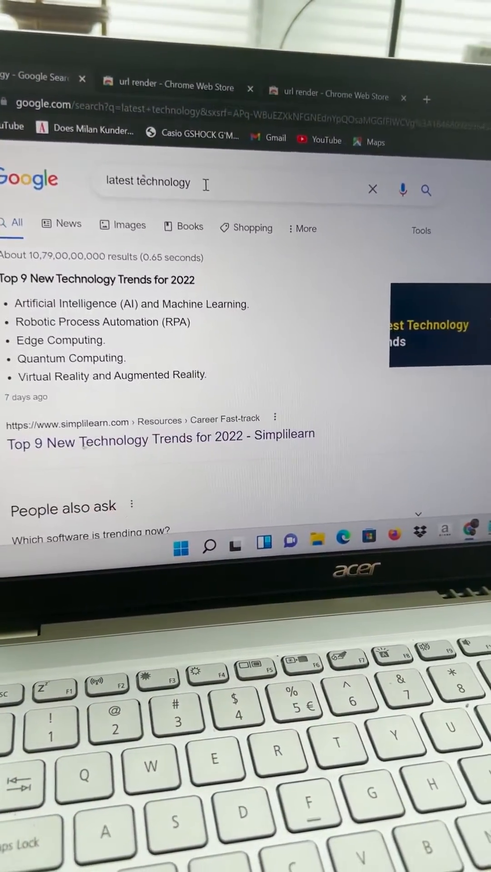
# - Replace the search query with 'url render' and search Google for it
pyautogui.click(154, 182)
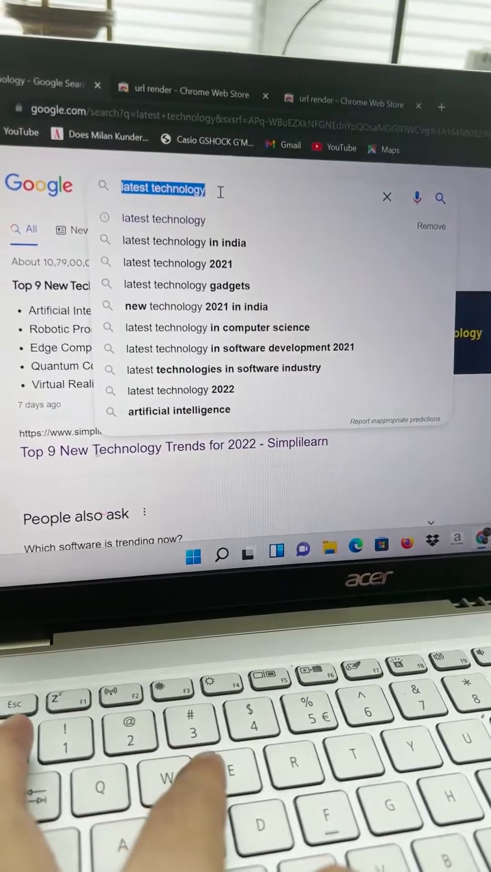
pyautogui.write('url render')
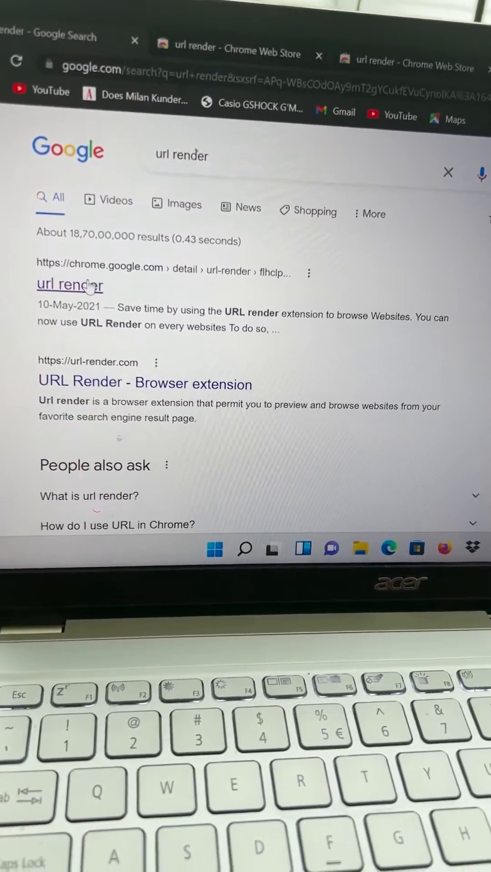
# - Open the url render Chrome Web Store listing and choose Add to Chrome
pyautogui.click(69, 285)
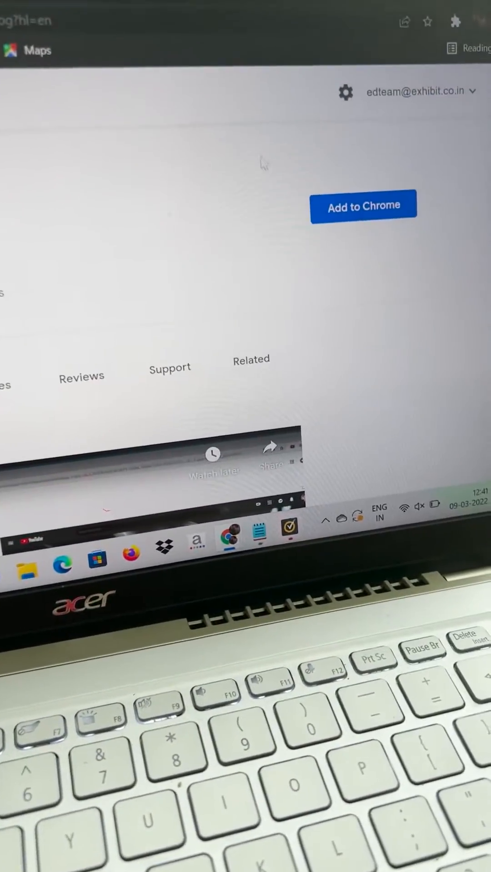
pyautogui.click(363, 206)
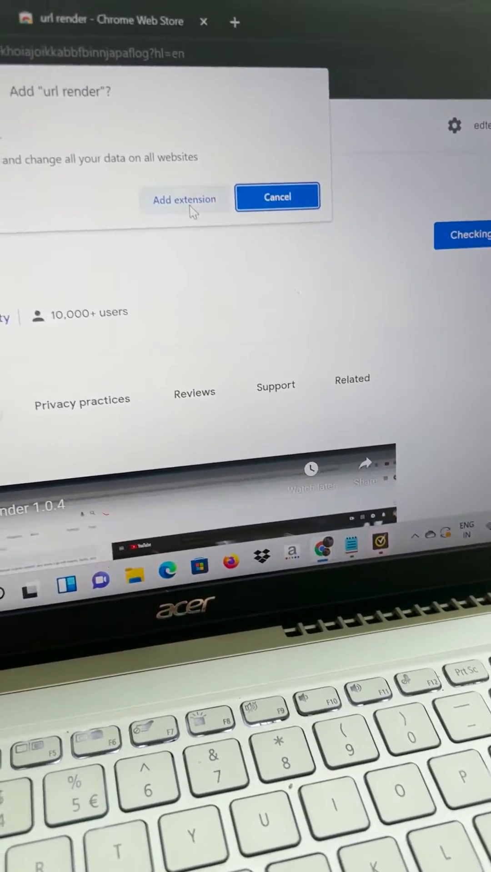